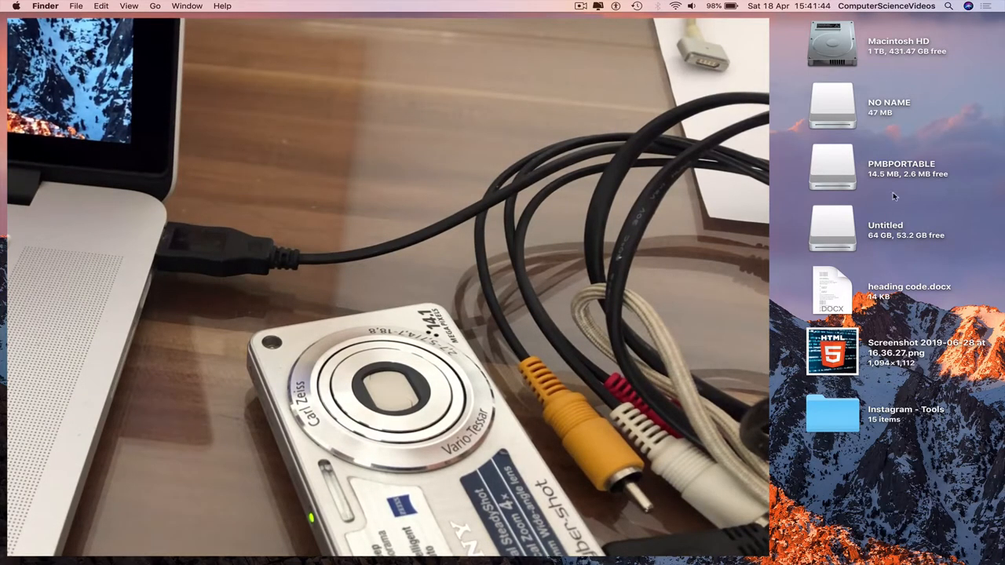
mouse_move(915, 103)
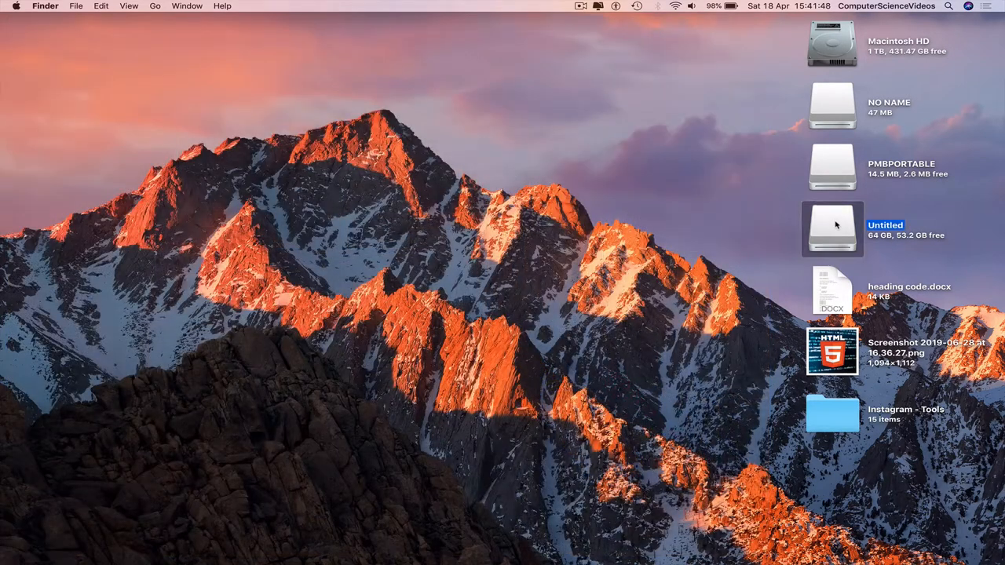
Open Untitled > DCIM > 101MSDCF in Icon view to show DSC08086.JPG and DSC08088.JPG.
double_click(832, 229)
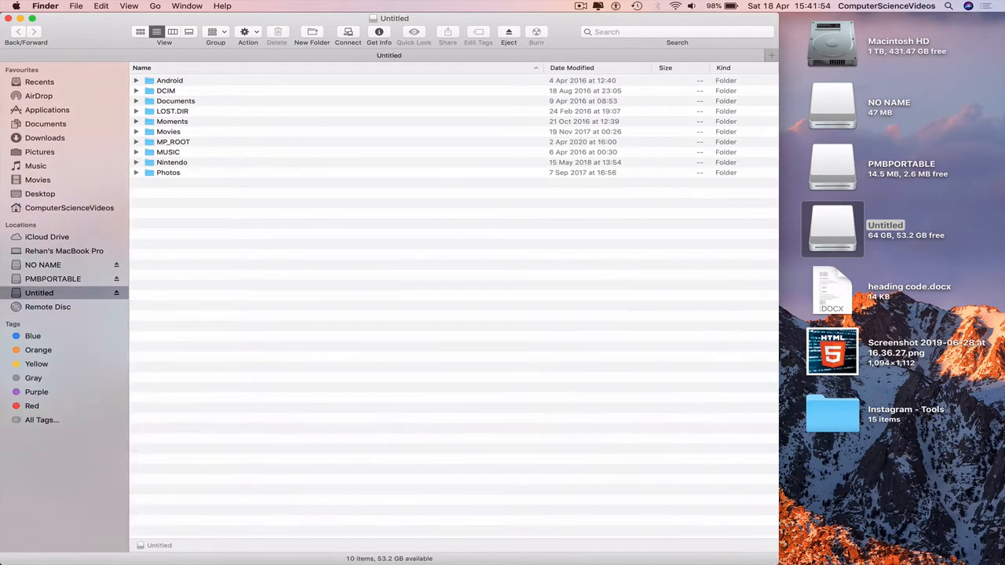
click(140, 32)
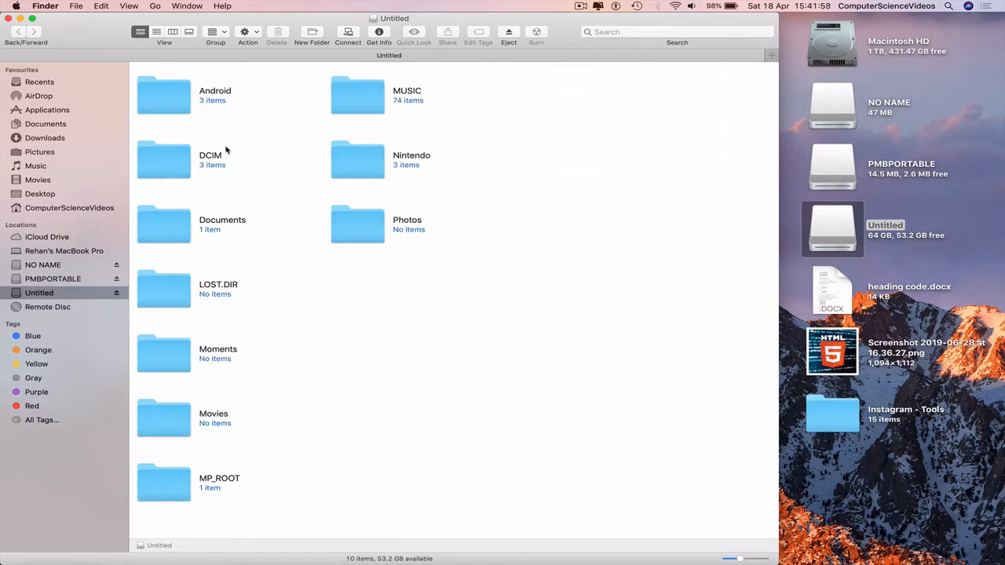
double_click(163, 160)
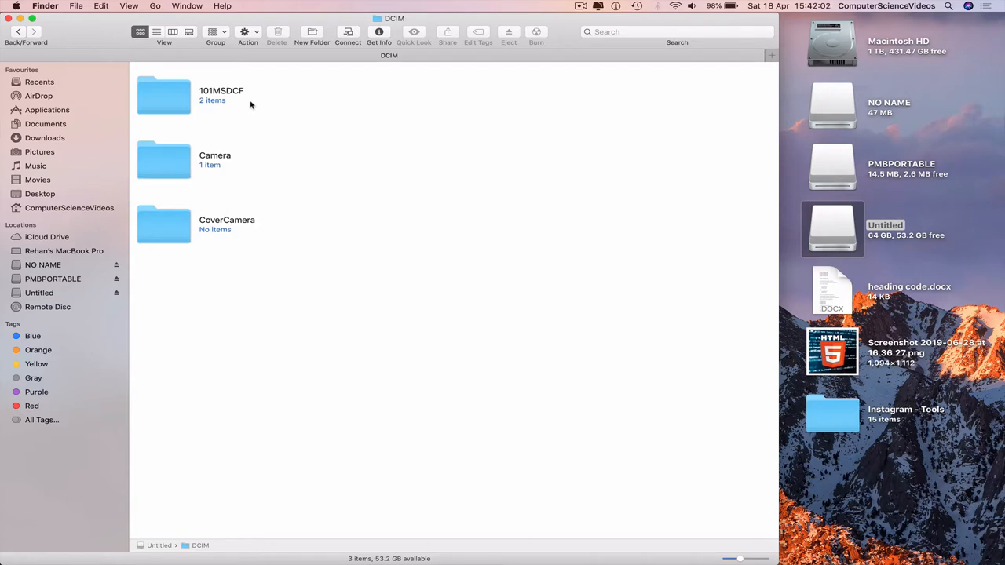
double_click(163, 95)
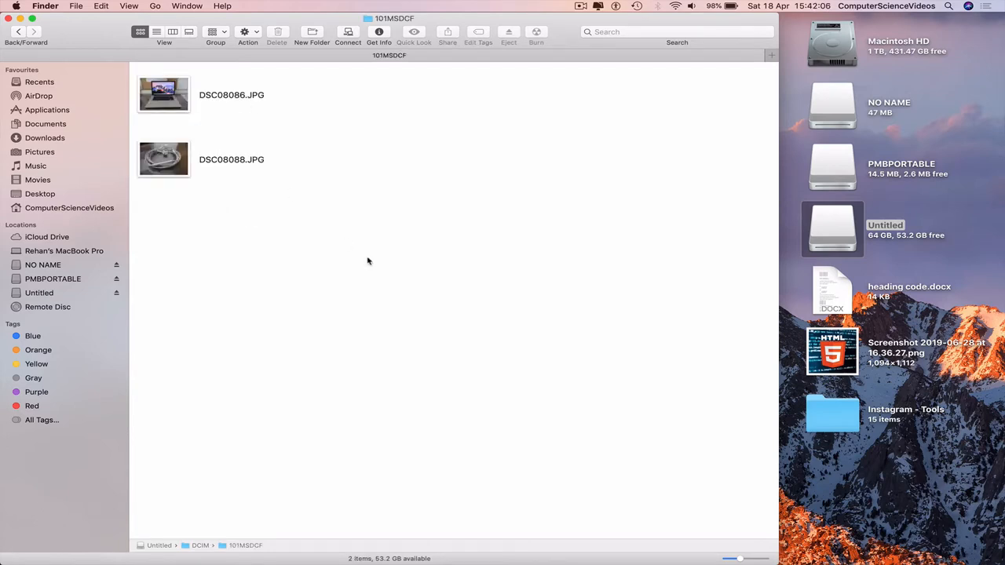
mouse_move(322, 246)
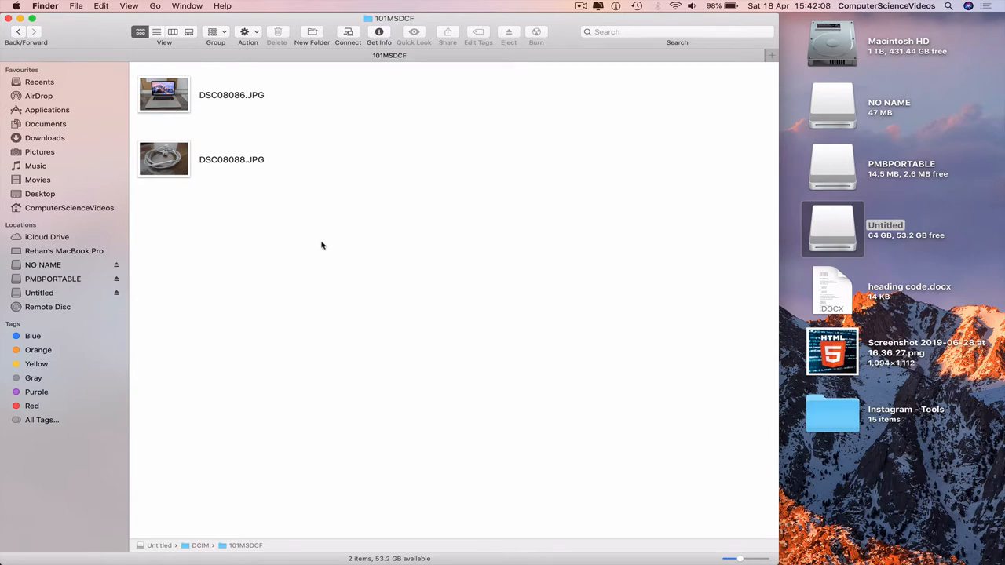
Copy DSC08086.JPG and DSC08088.JPG, then paste both items onto the desktop.
right_click(164, 94)
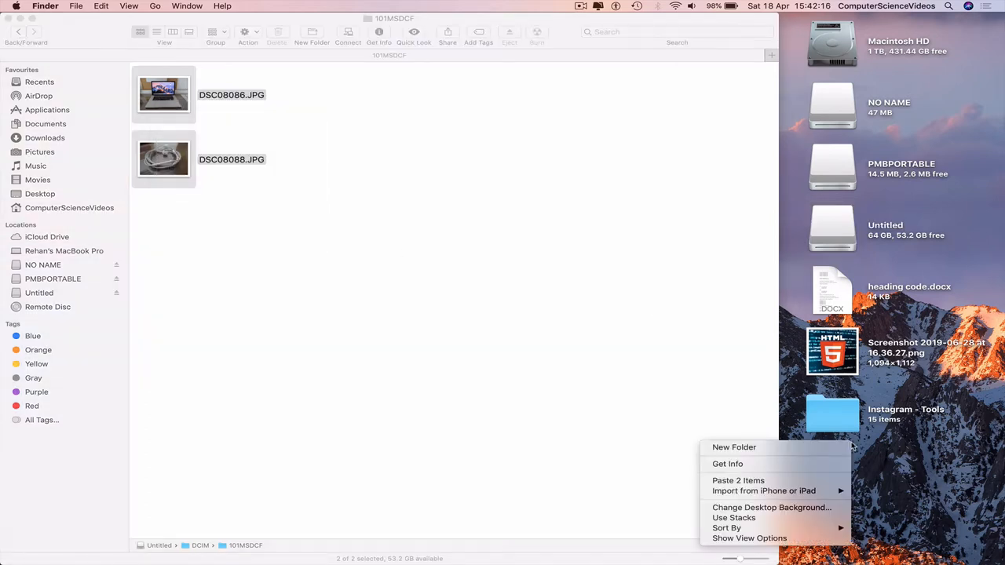
click(740, 480)
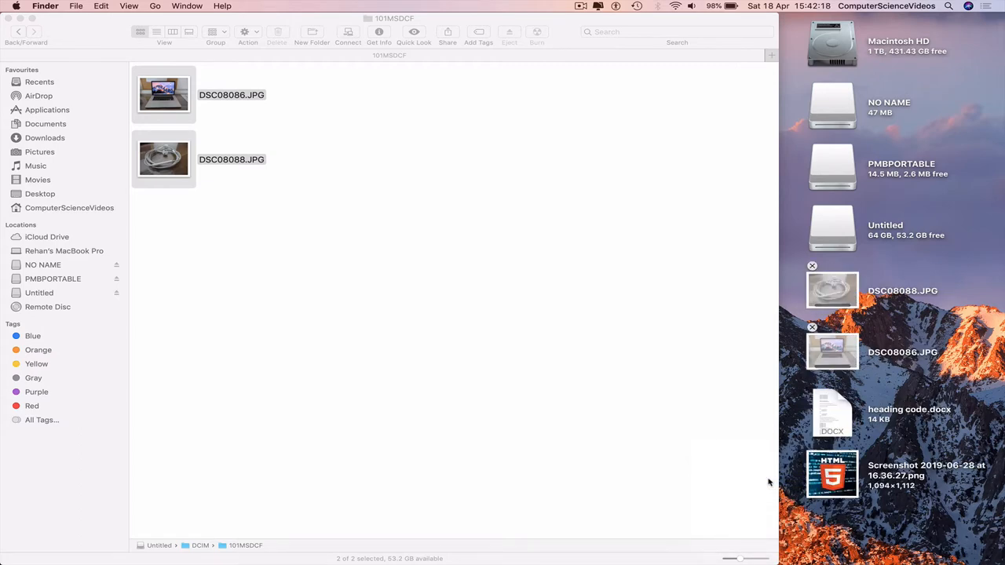